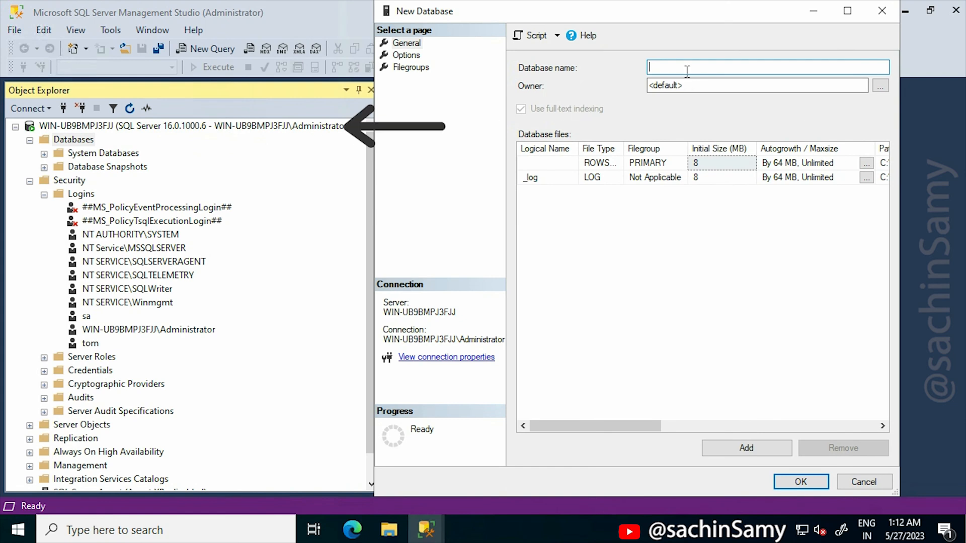
- Enter test1 as the database name and confirm the New Database dialog
text(test)
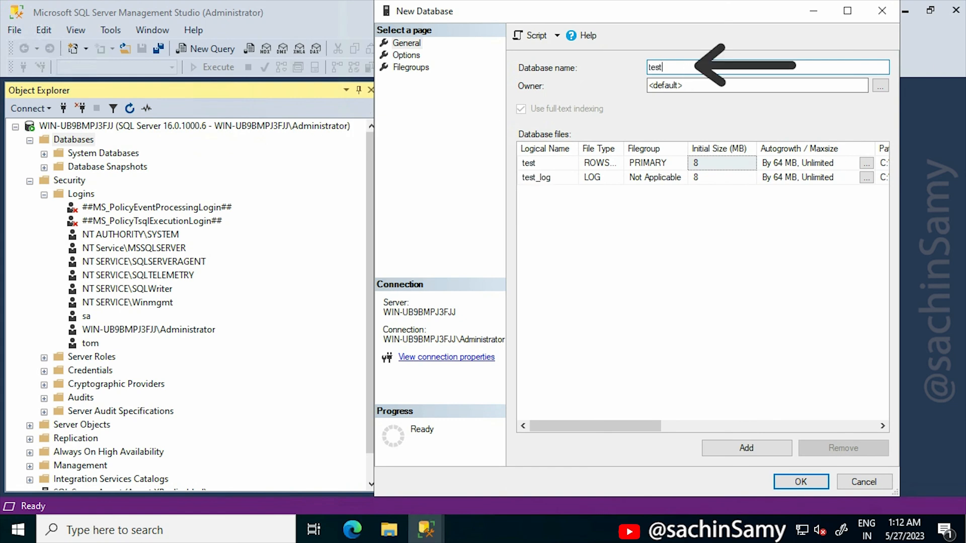
text(1)
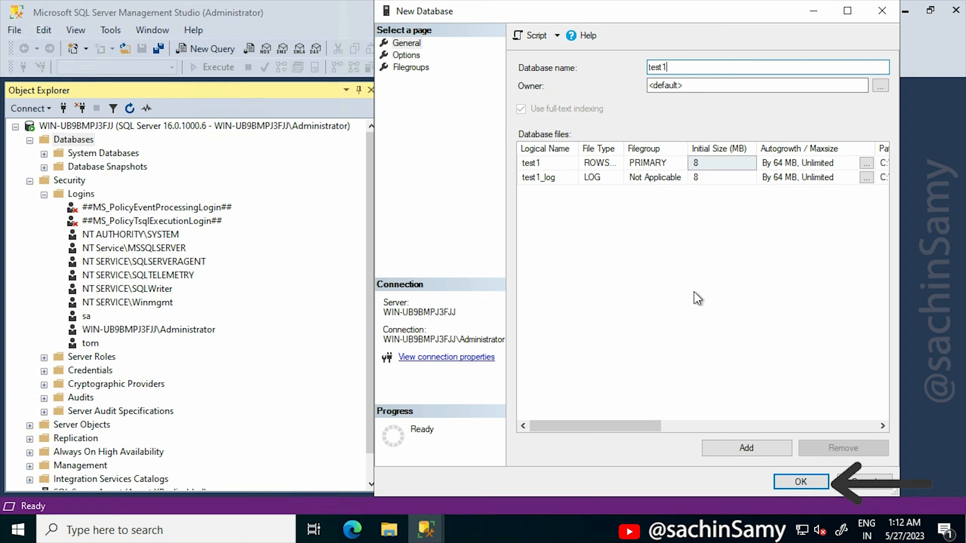
click(800, 482)
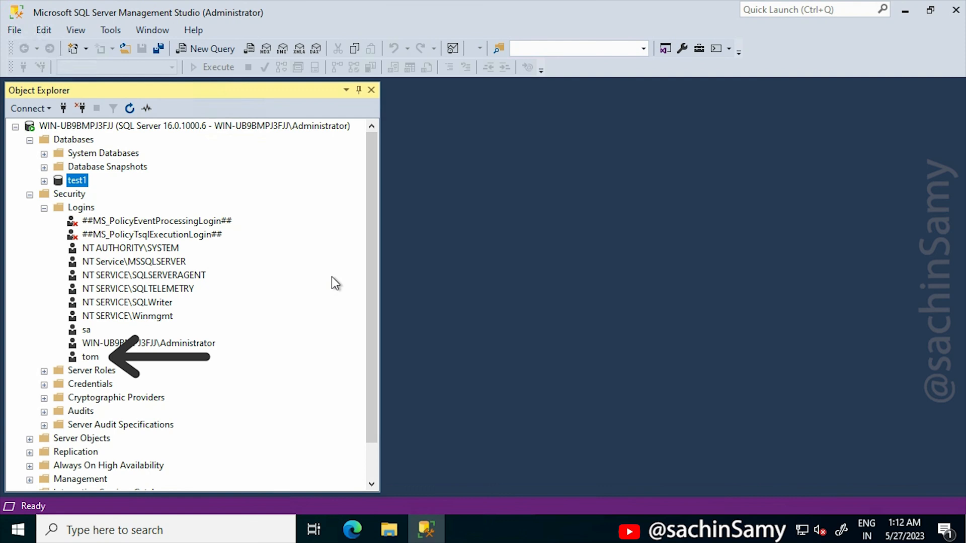
- In tom's login properties, map tom to test1 with db_owner membership and save
click(90, 356)
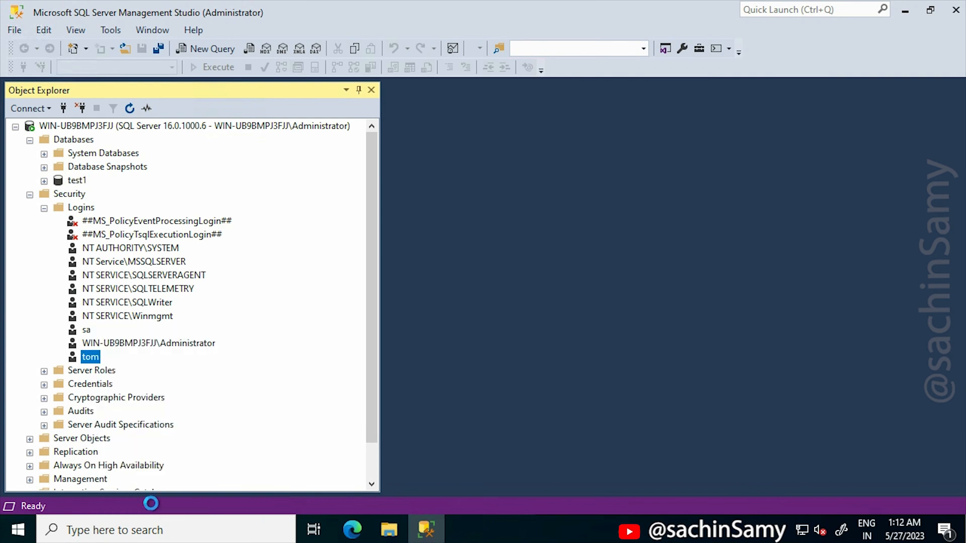
double_click(90, 356)
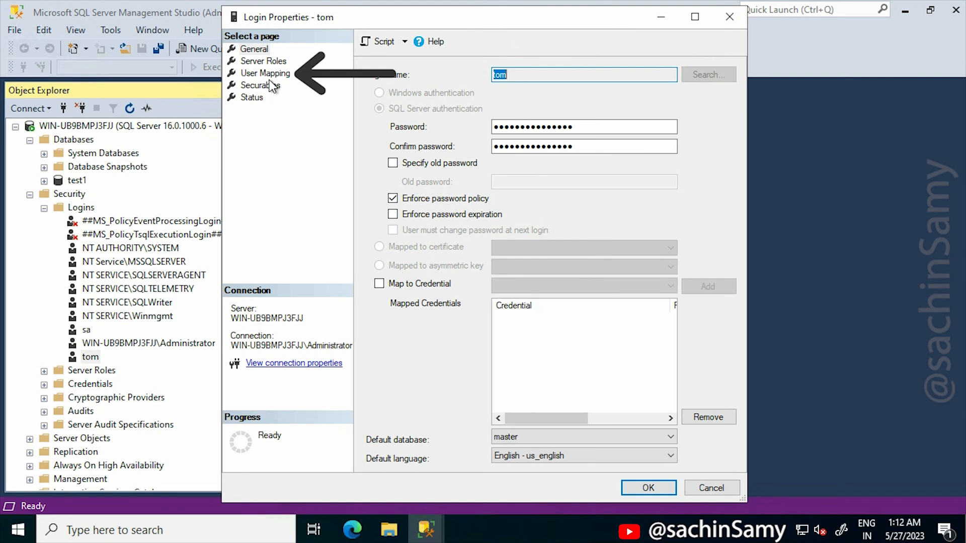
click(266, 73)
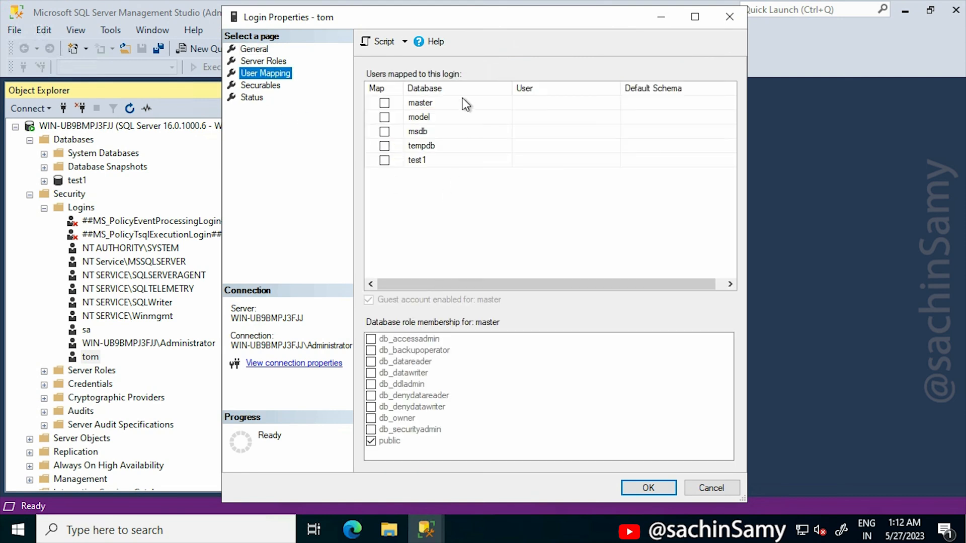
mouse_move(434, 161)
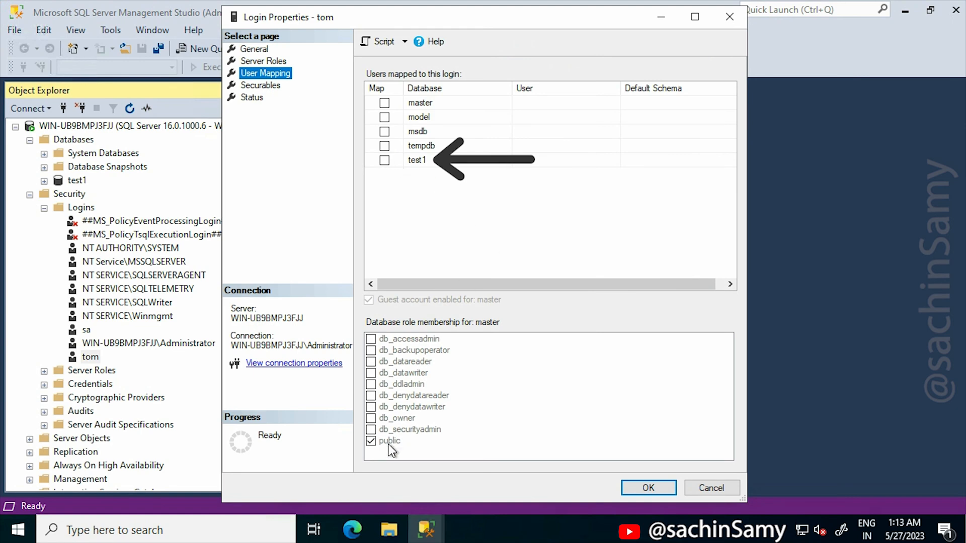
mouse_move(411, 384)
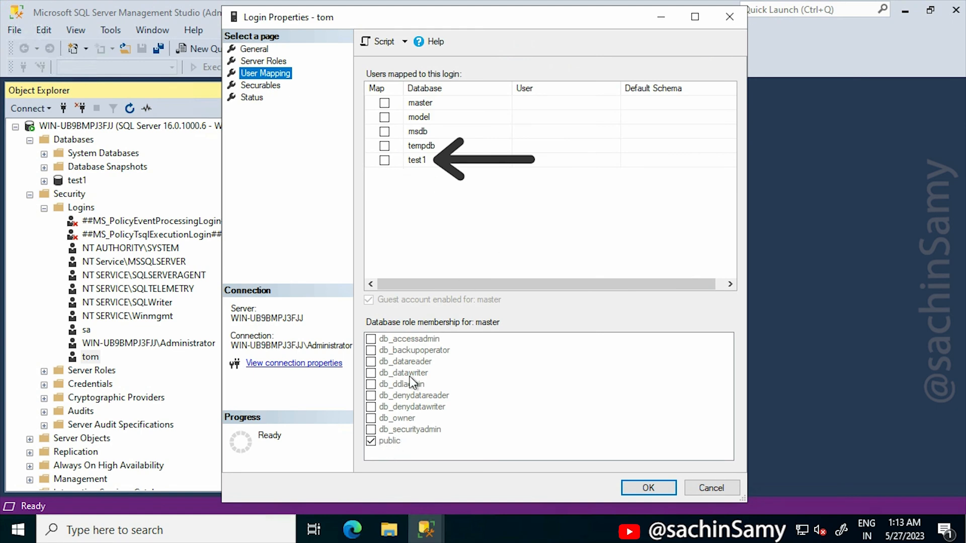
click(385, 160)
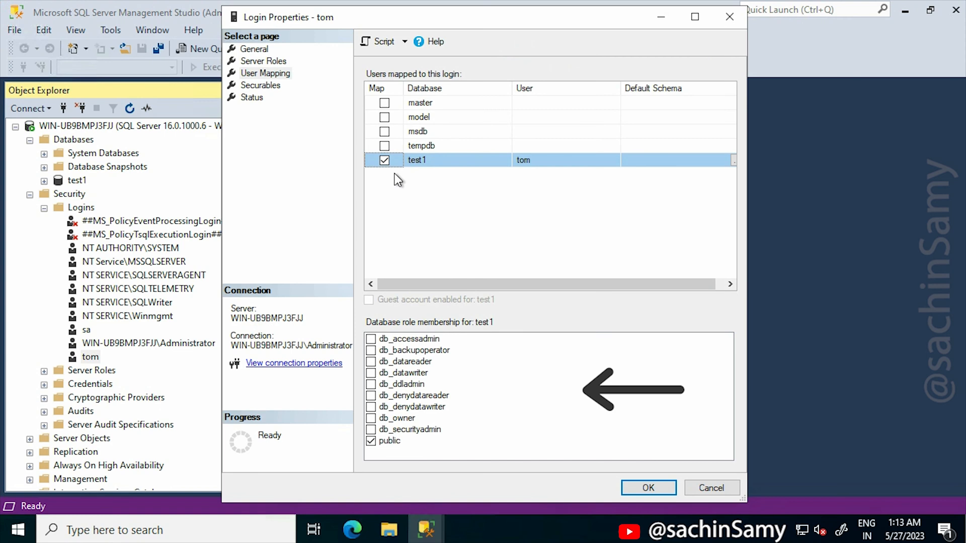
mouse_move(374, 424)
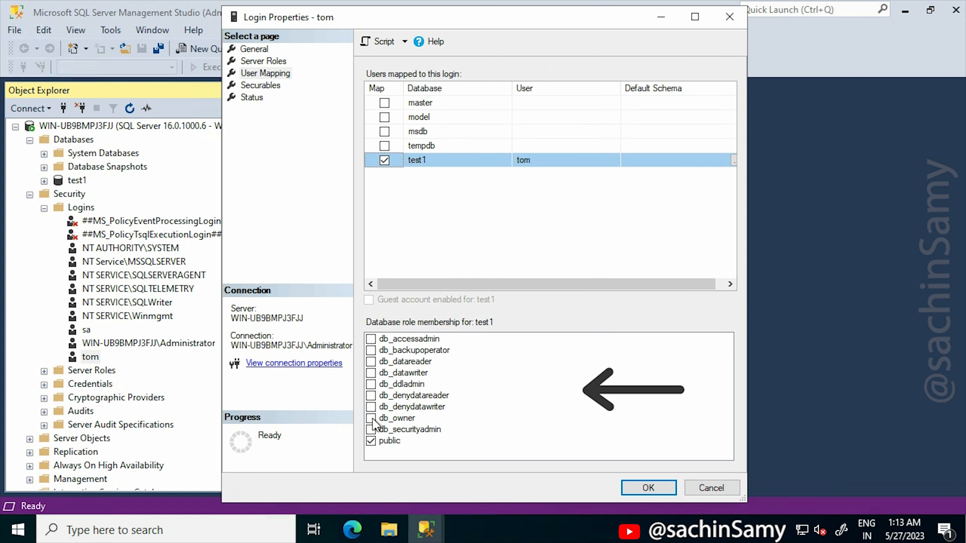
click(371, 418)
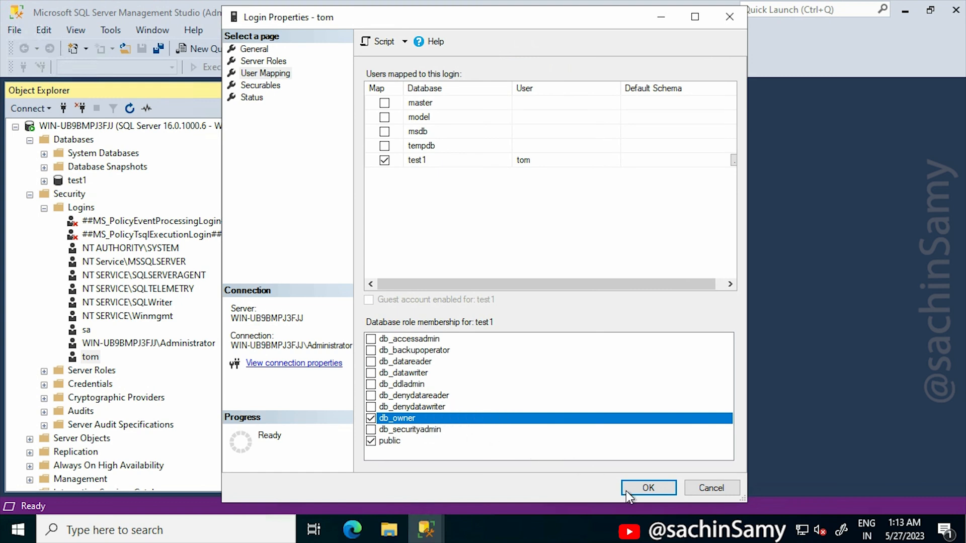
click(648, 488)
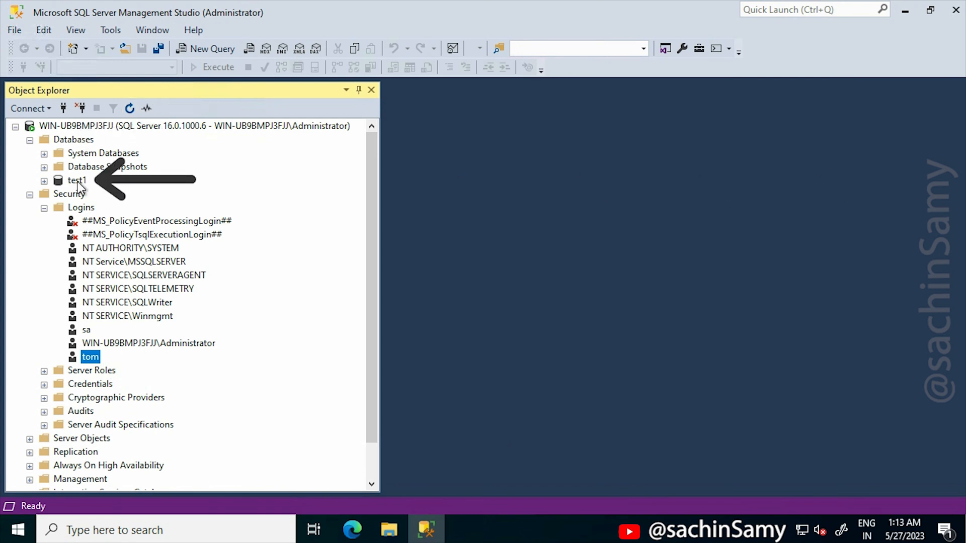
right_click(76, 180)
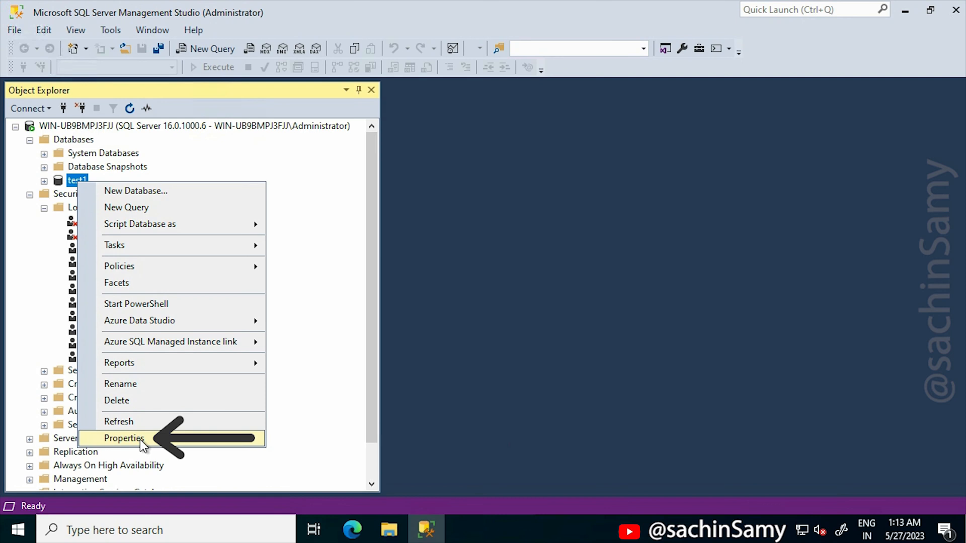
click(125, 438)
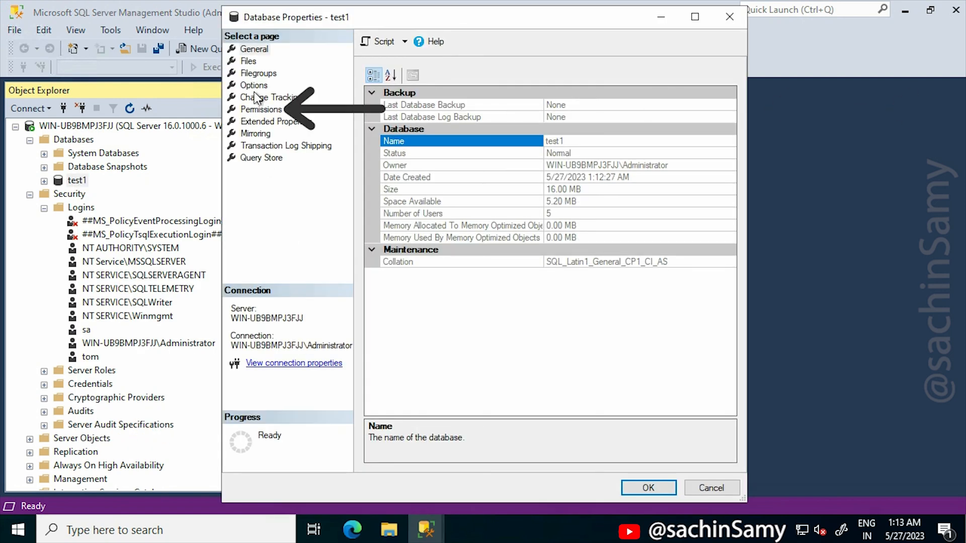
click(261, 109)
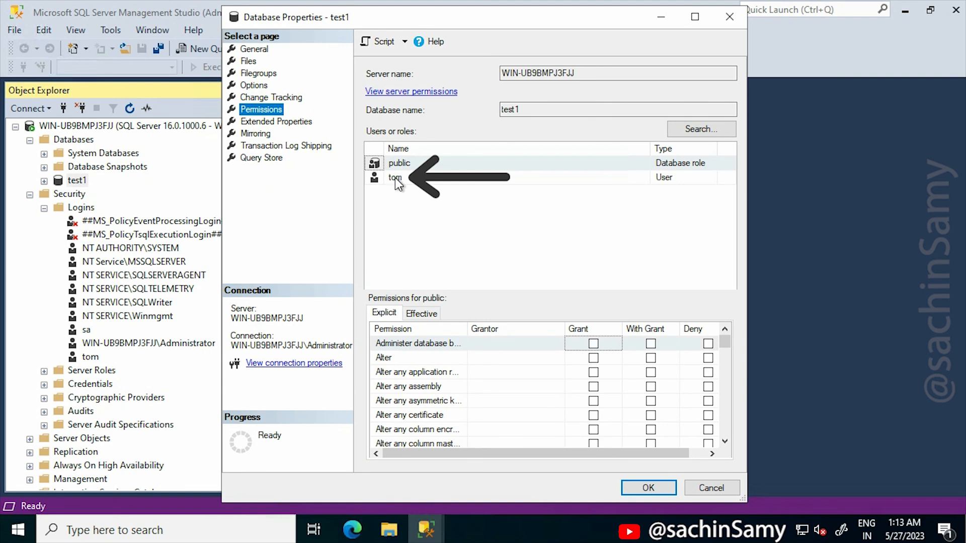
click(395, 178)
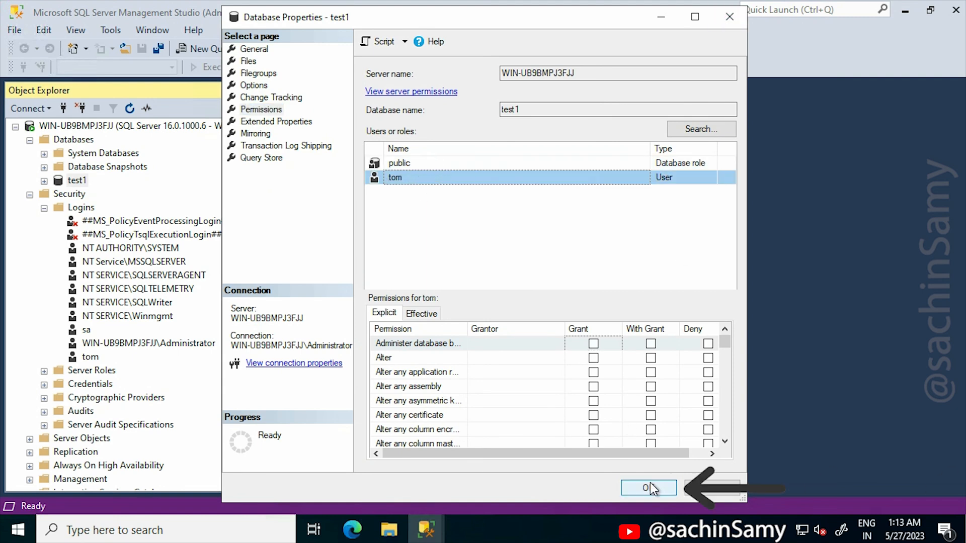
click(648, 488)
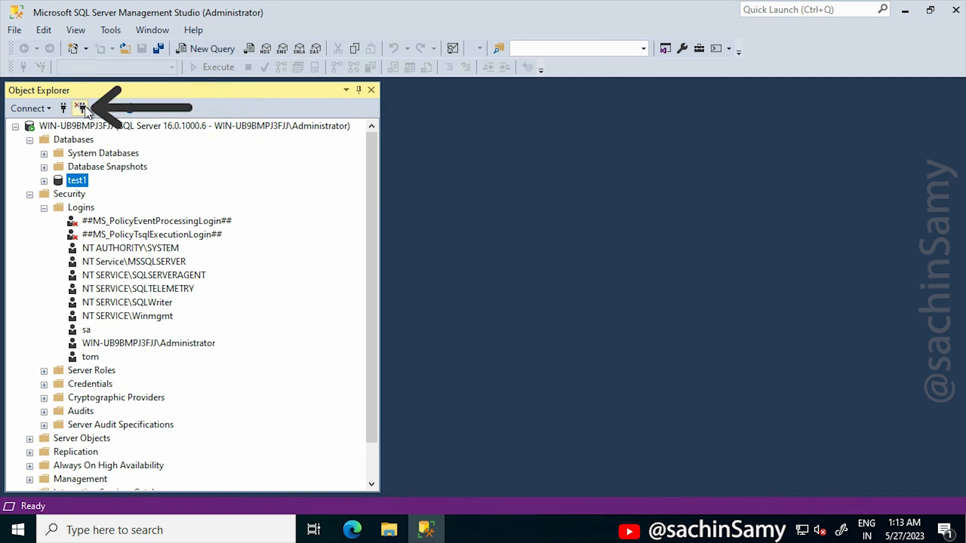
- Disconnect, then reconnect as tom using SQL Server Authentication with Remember password checked
click(64, 109)
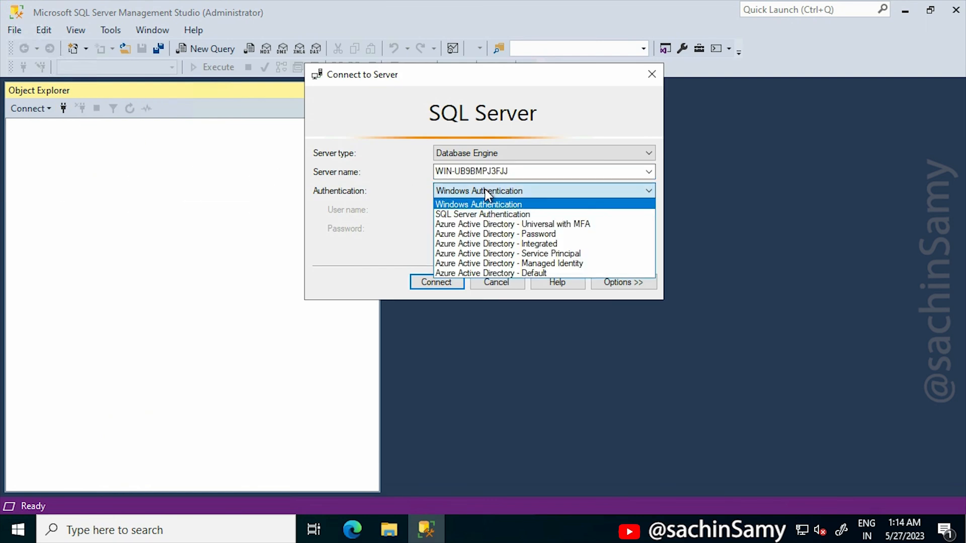
mouse_move(511, 223)
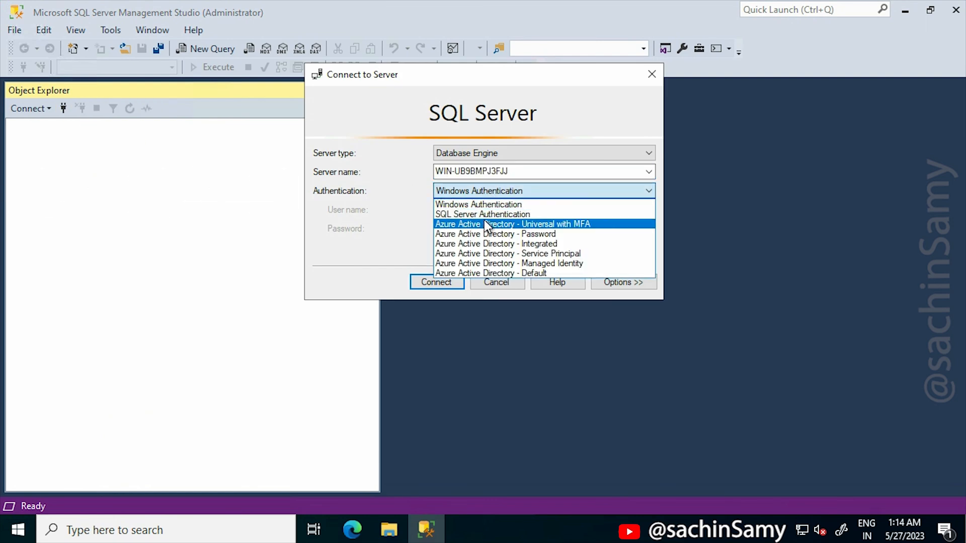
click(482, 214)
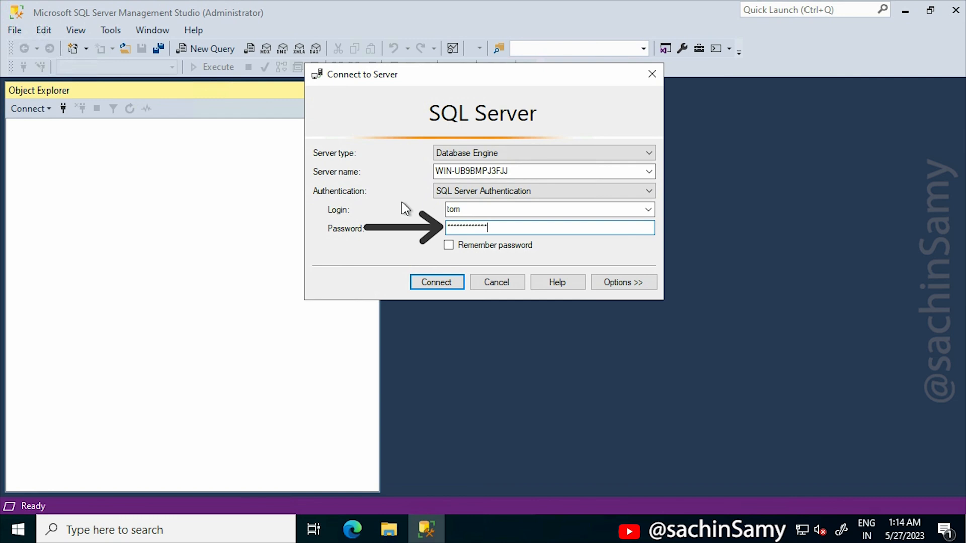
click(448, 245)
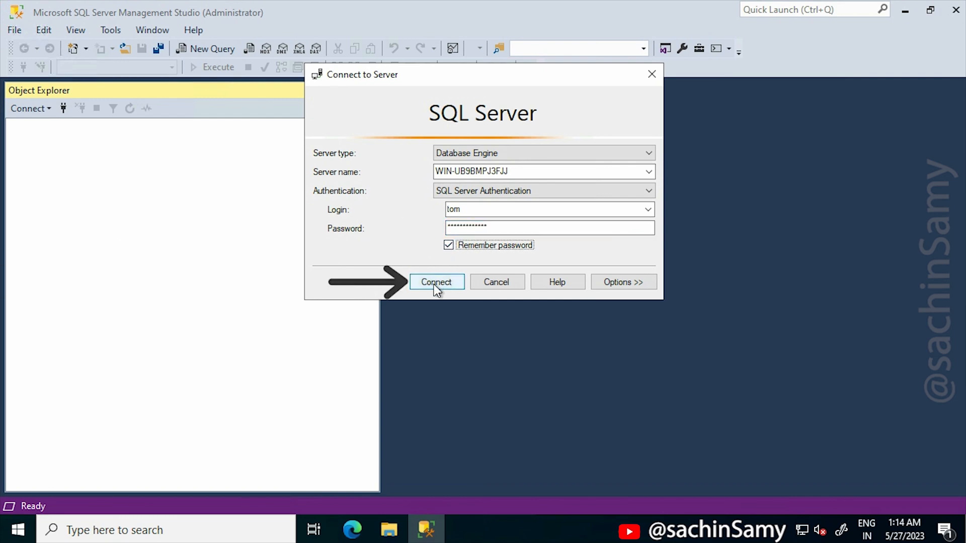
click(436, 281)
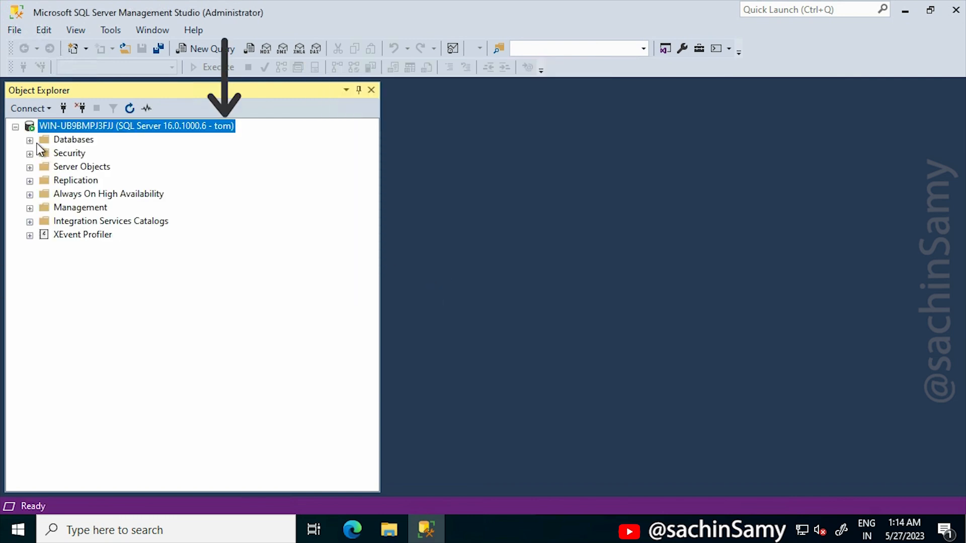
- Expand Databases and test1's Tables folder, then start a new table design
click(29, 139)
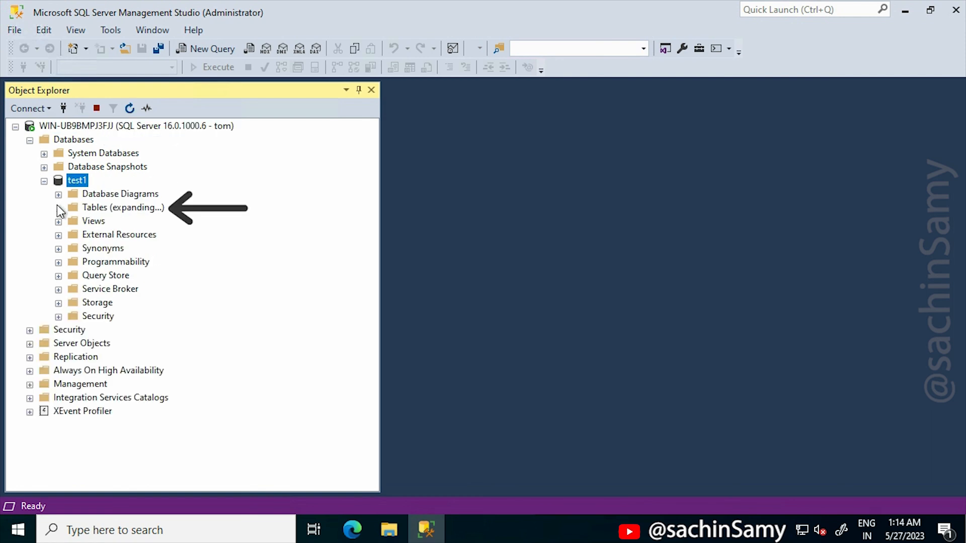
click(58, 208)
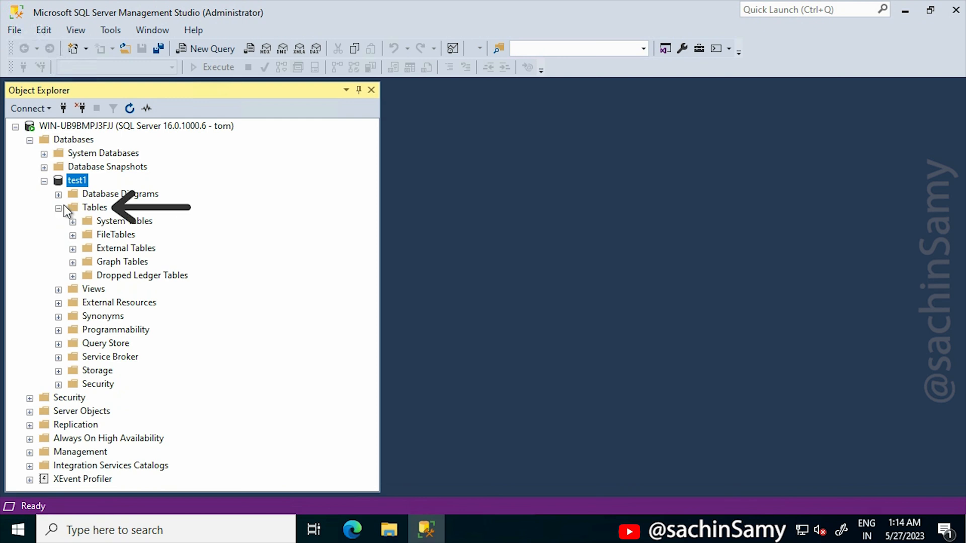
right_click(95, 207)
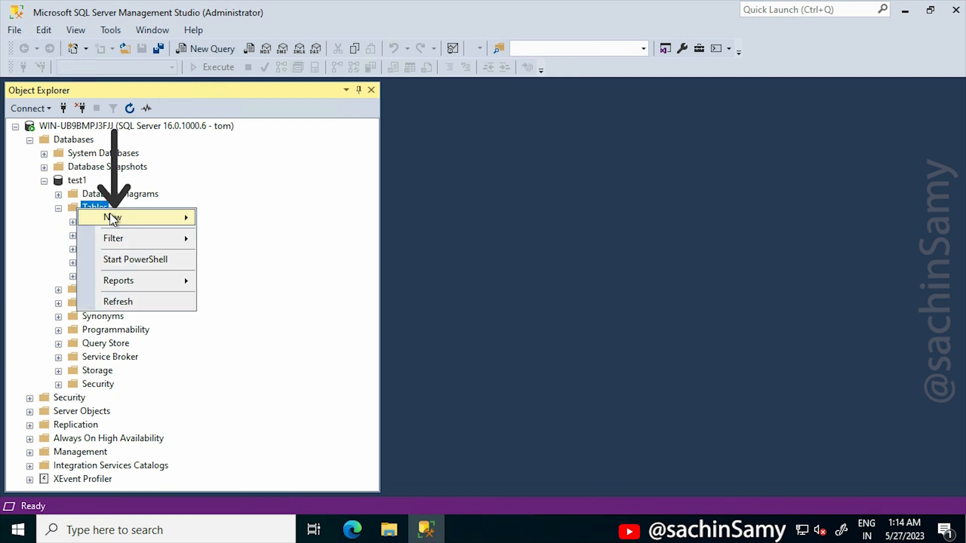
click(109, 217)
text(test)
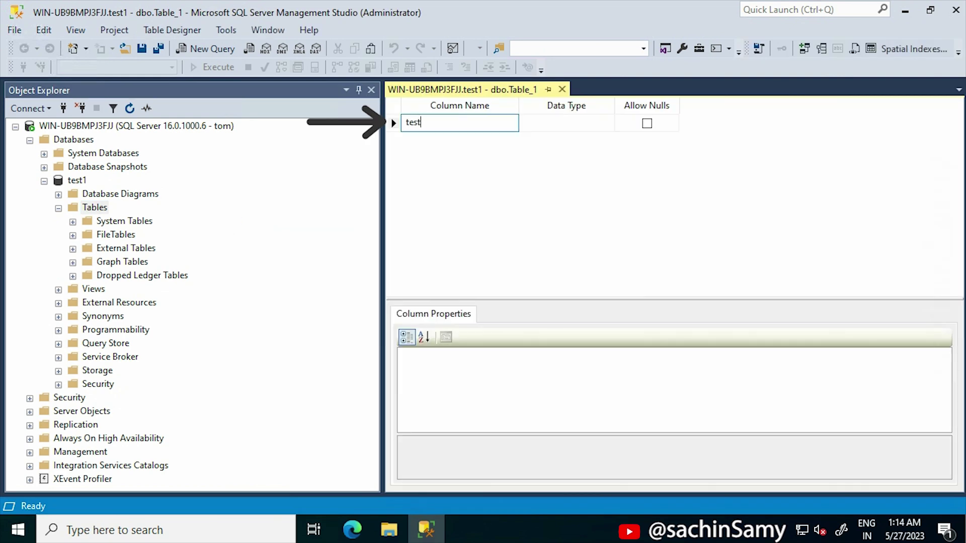
- Save the new table, confirming the name test
key(ctrl+s)
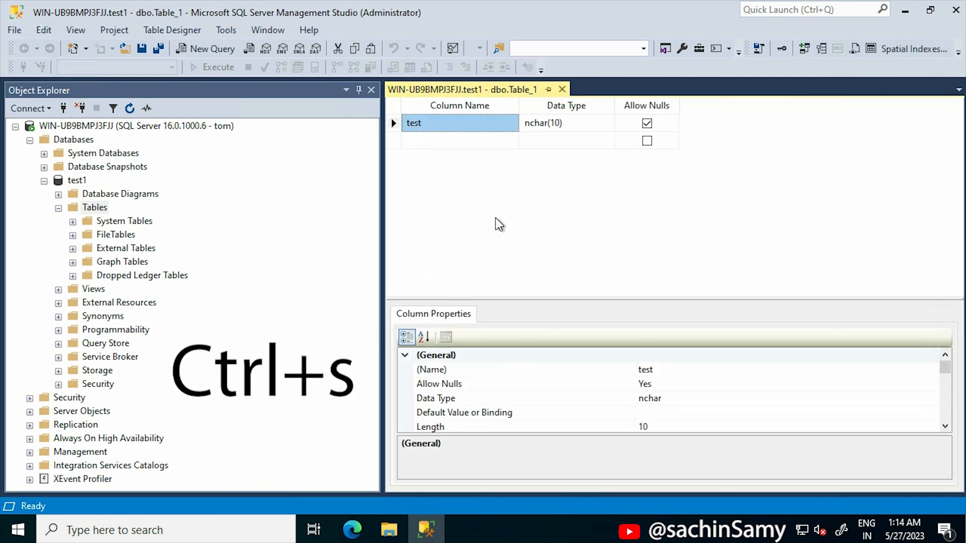
key(ctrl+s)
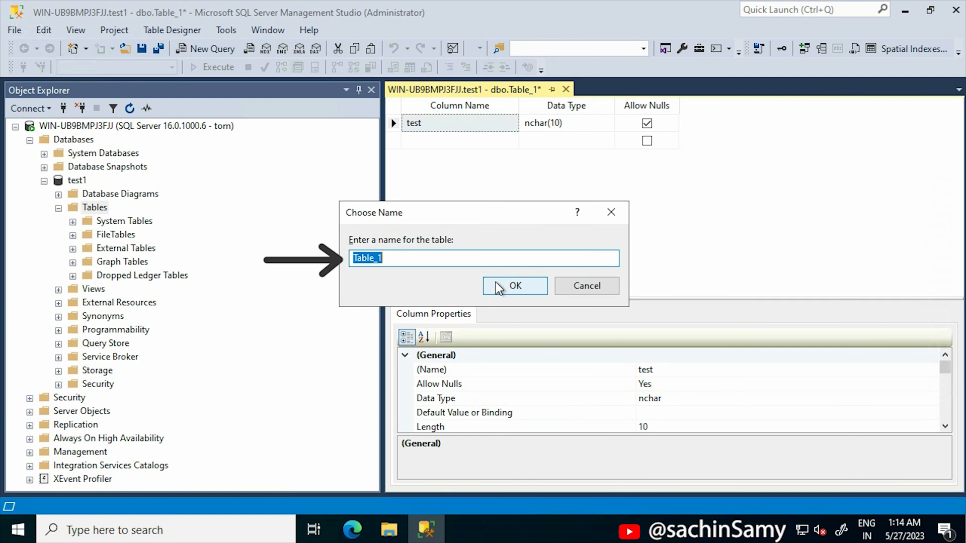
click(515, 286)
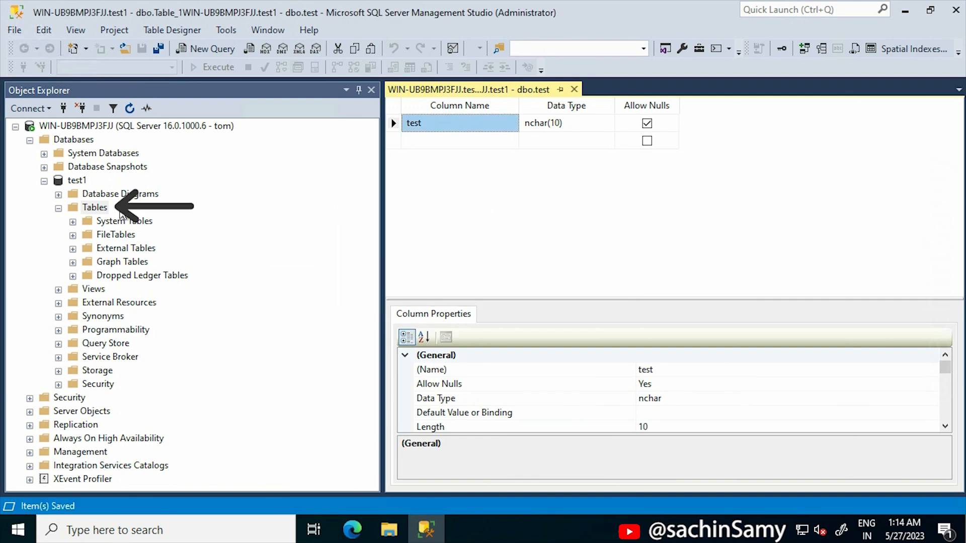
- Refresh test1's Tables folder and close the table designer
right_click(96, 207)
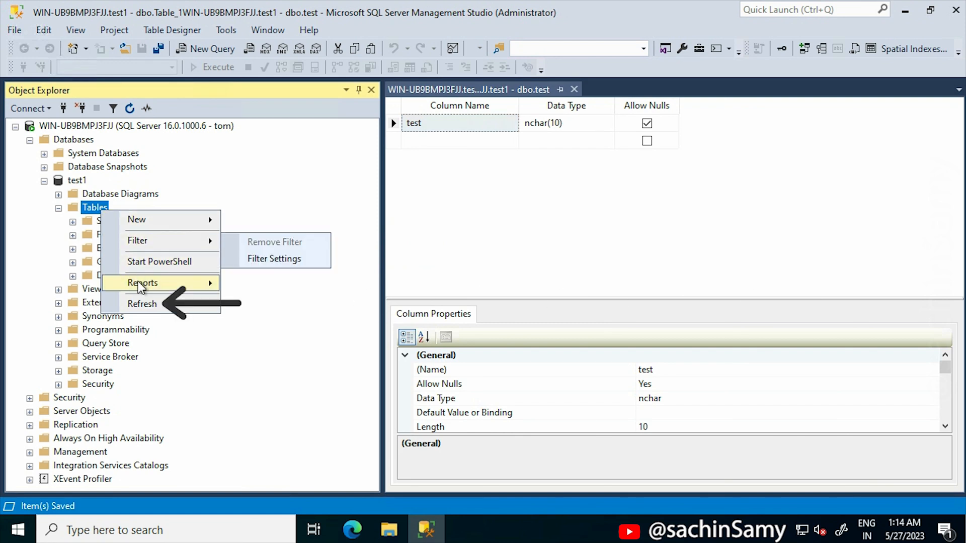
click(142, 304)
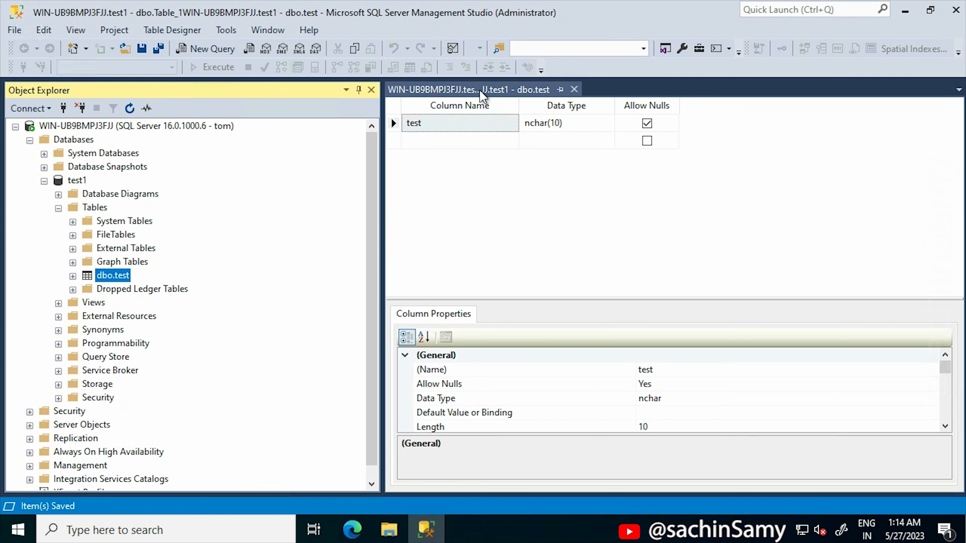
click(574, 89)
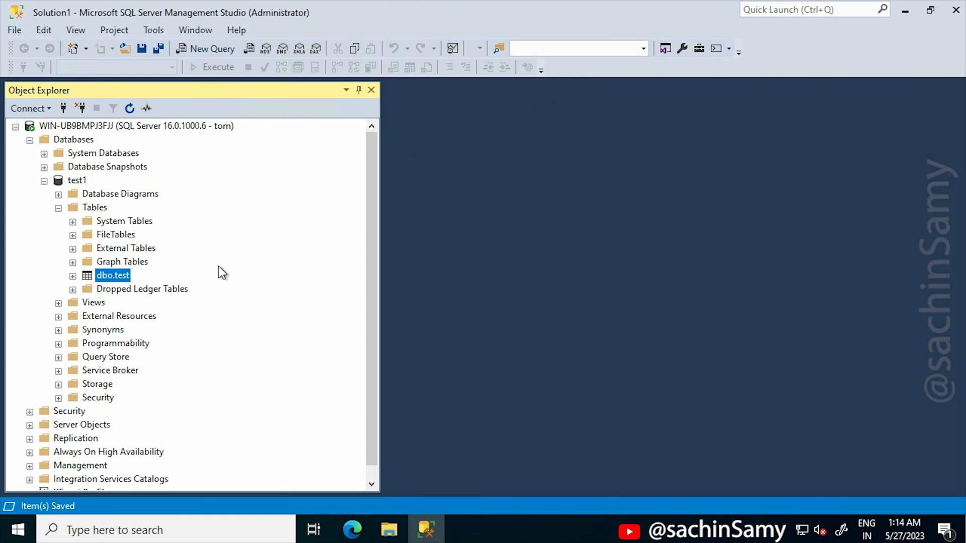
- Collapse test1's Tables folder and then the test1 database node
click(77, 180)
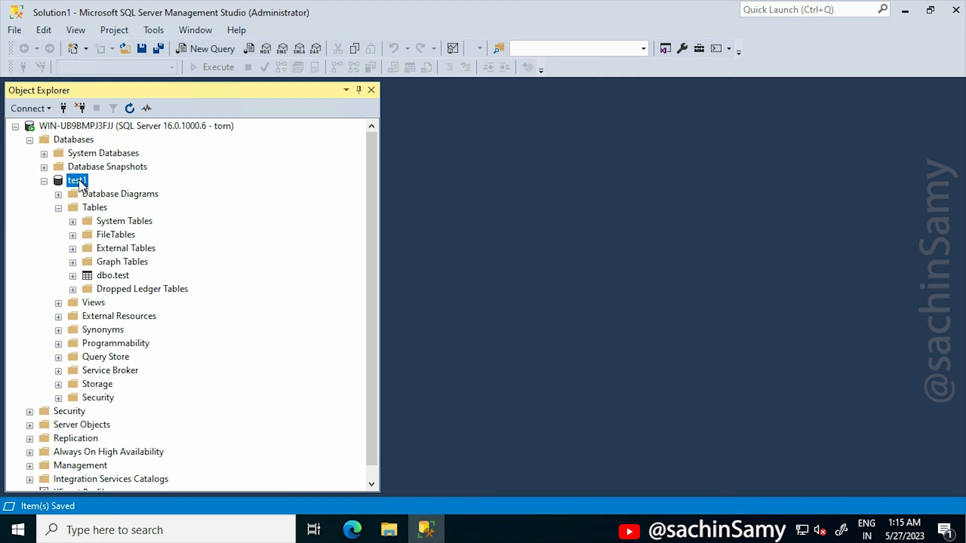
click(58, 207)
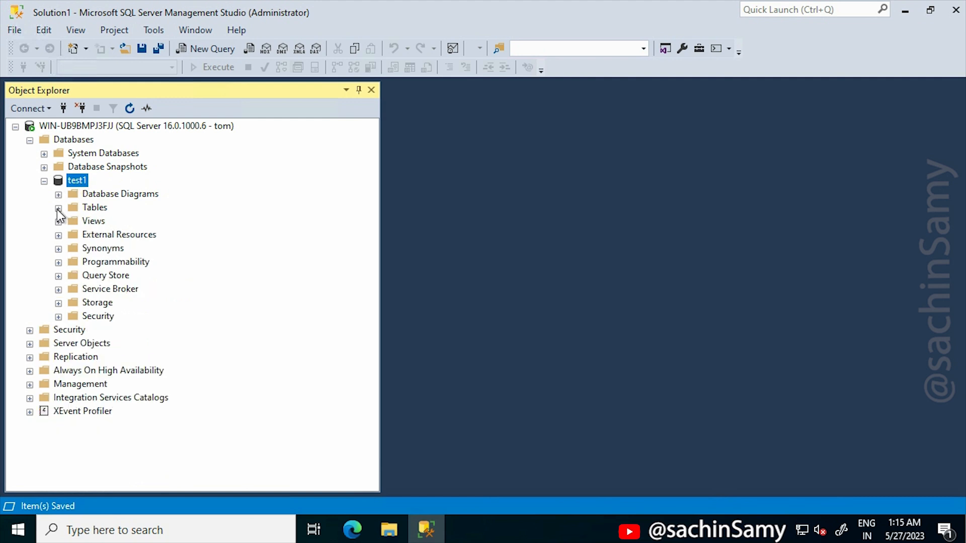
click(44, 181)
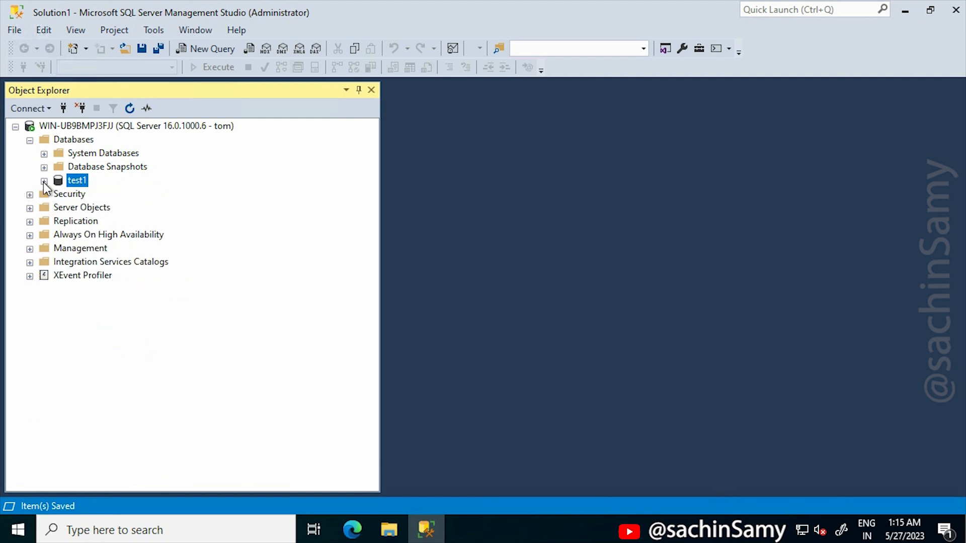